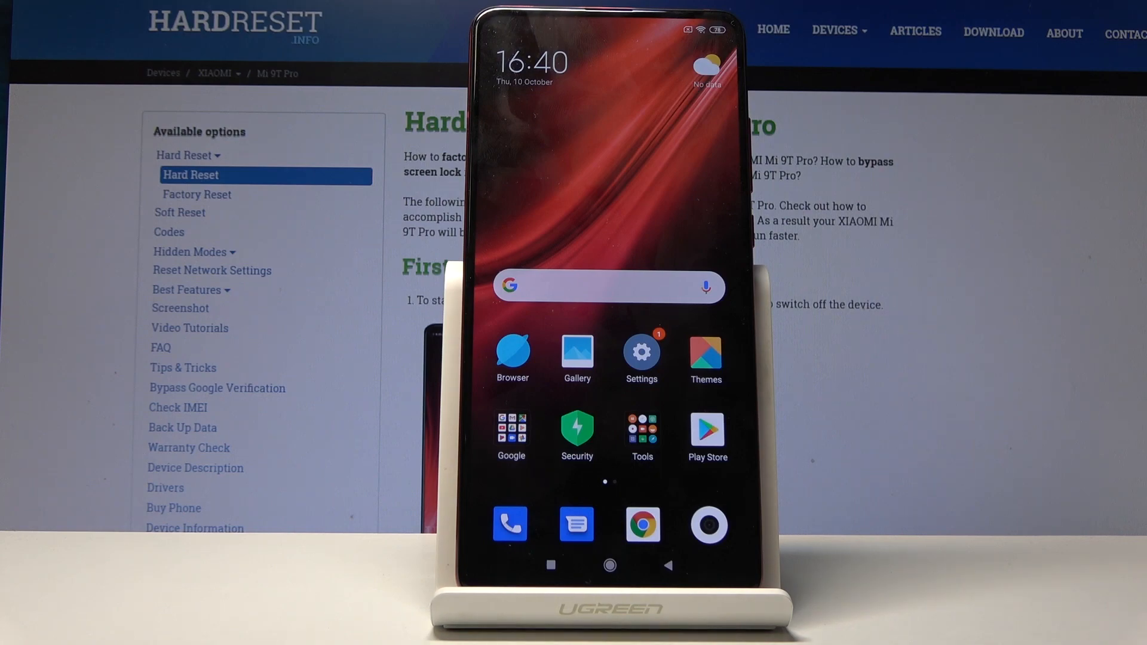
Launch the Settings app from the MIUI home screen.
left_click(641, 352)
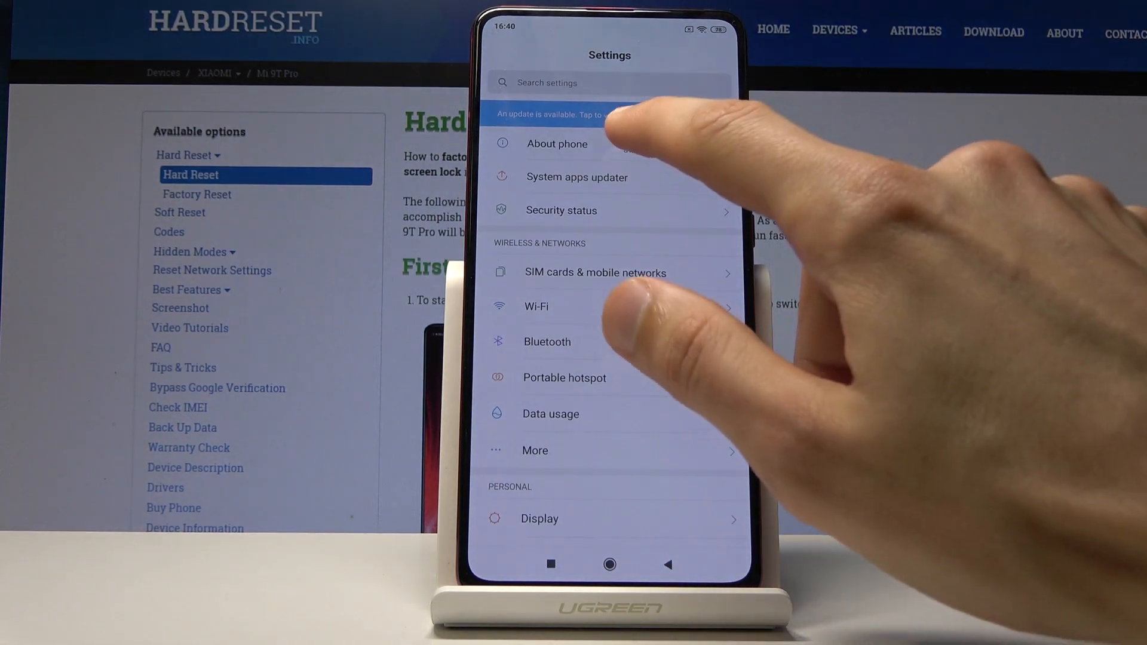
In About phone, tap the MIUI version repeatedly to unlock developer mode.
left_click(557, 143)
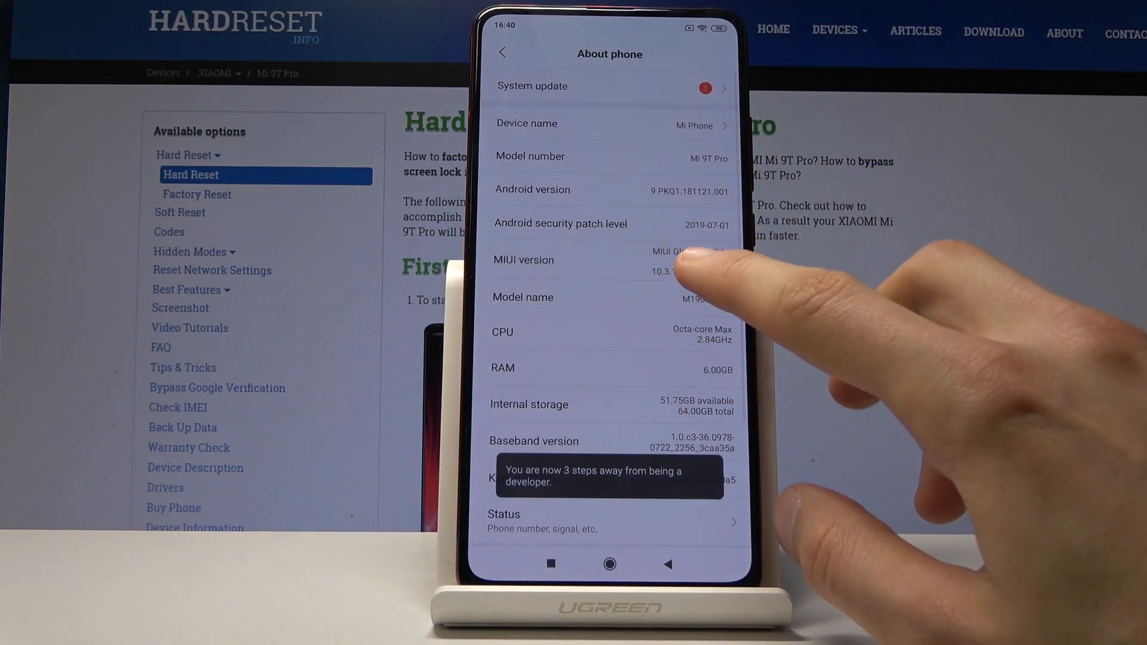
left_click(601, 261)
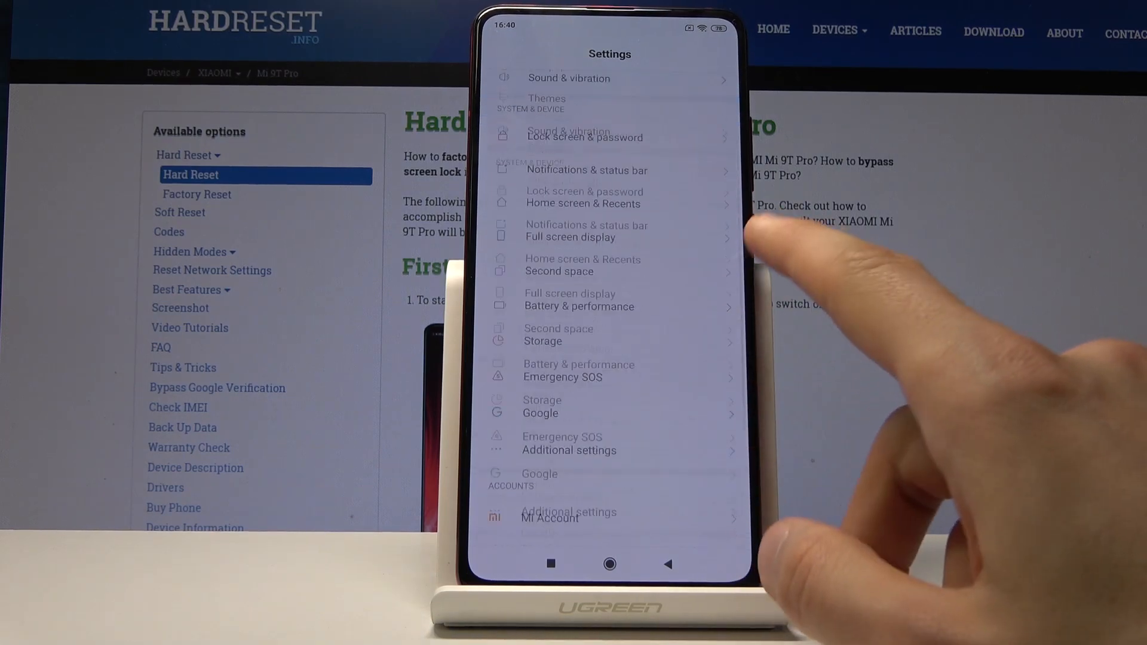
Reach Developer options through Additional settings, with developer mode switched on.
scroll("down", 3)
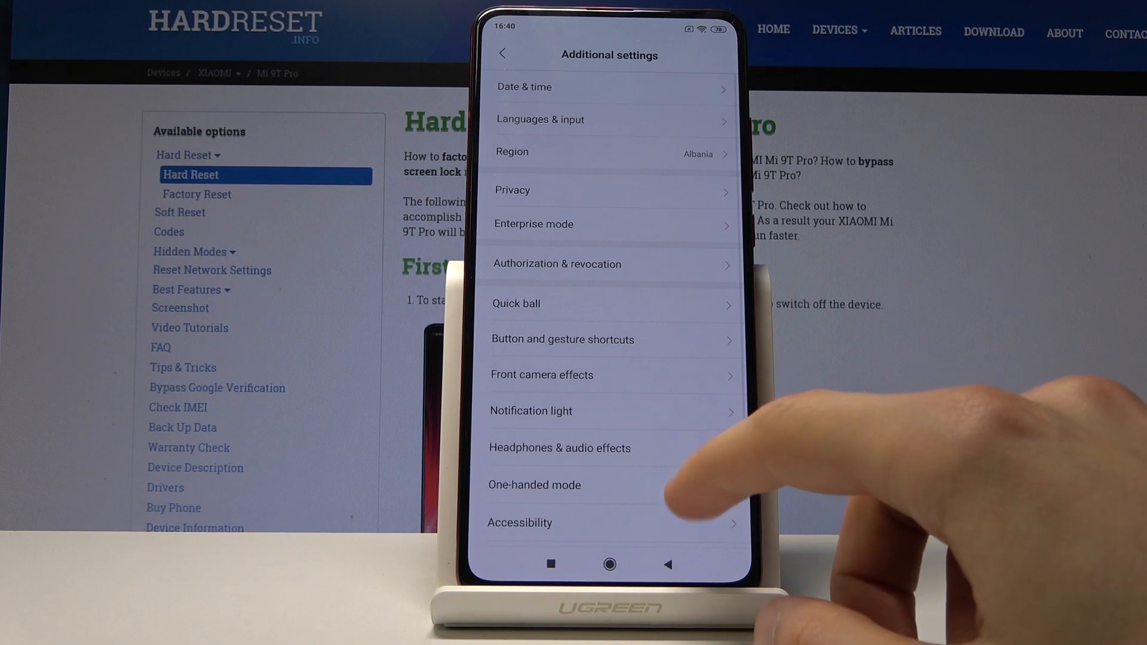
scroll("down", 3)
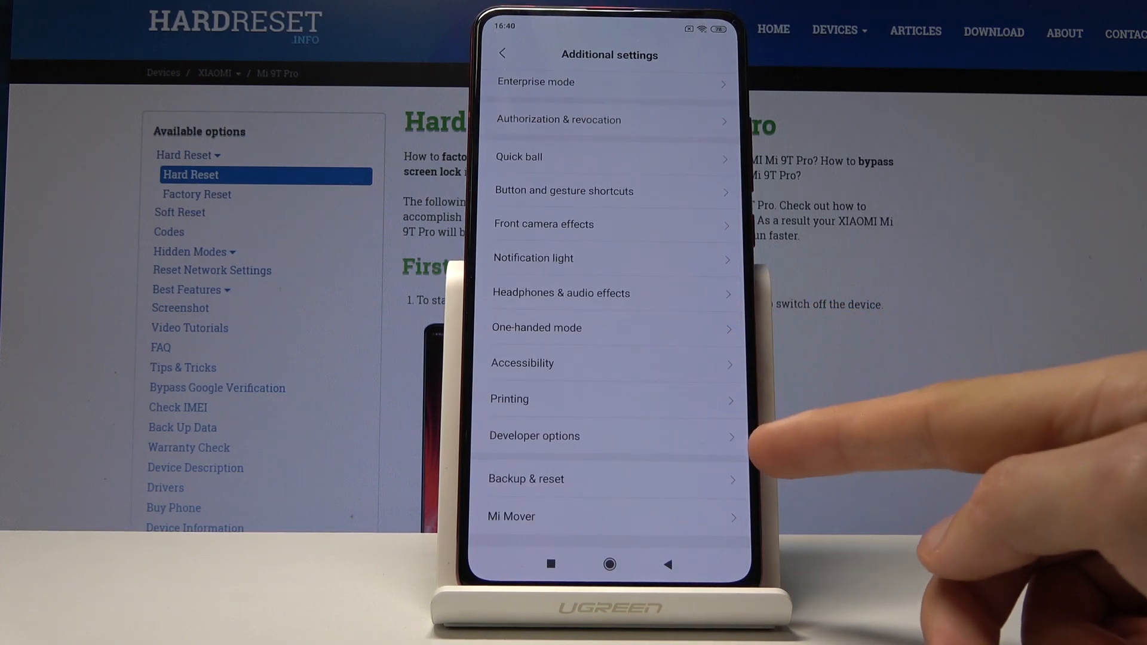
left_click(535, 436)
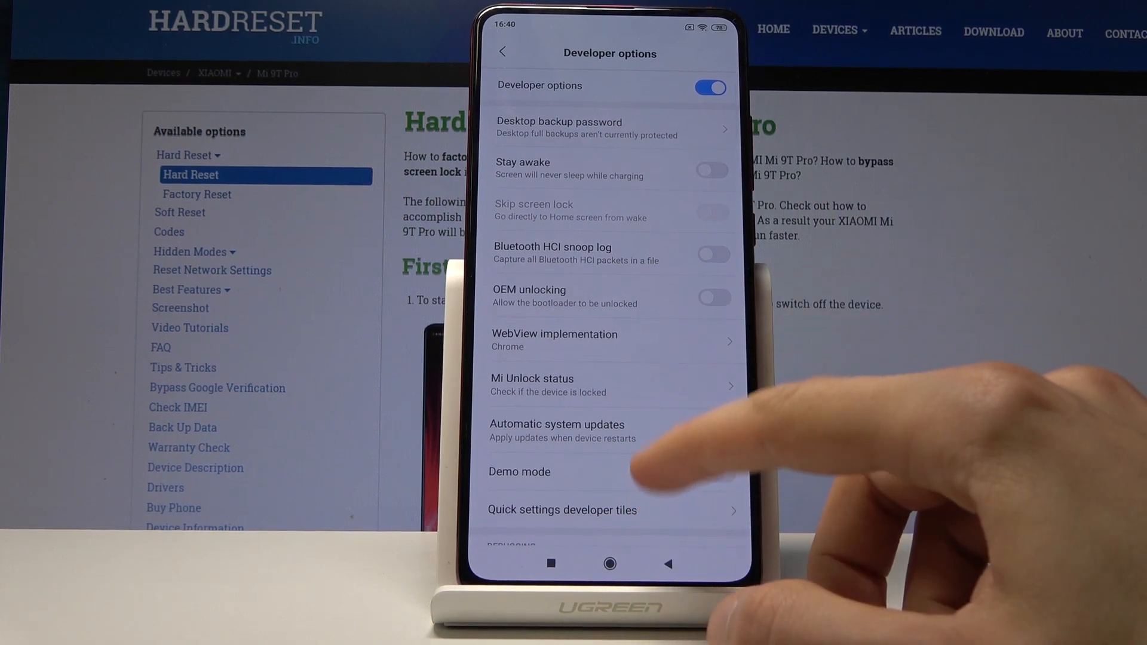
scroll("down", 3)
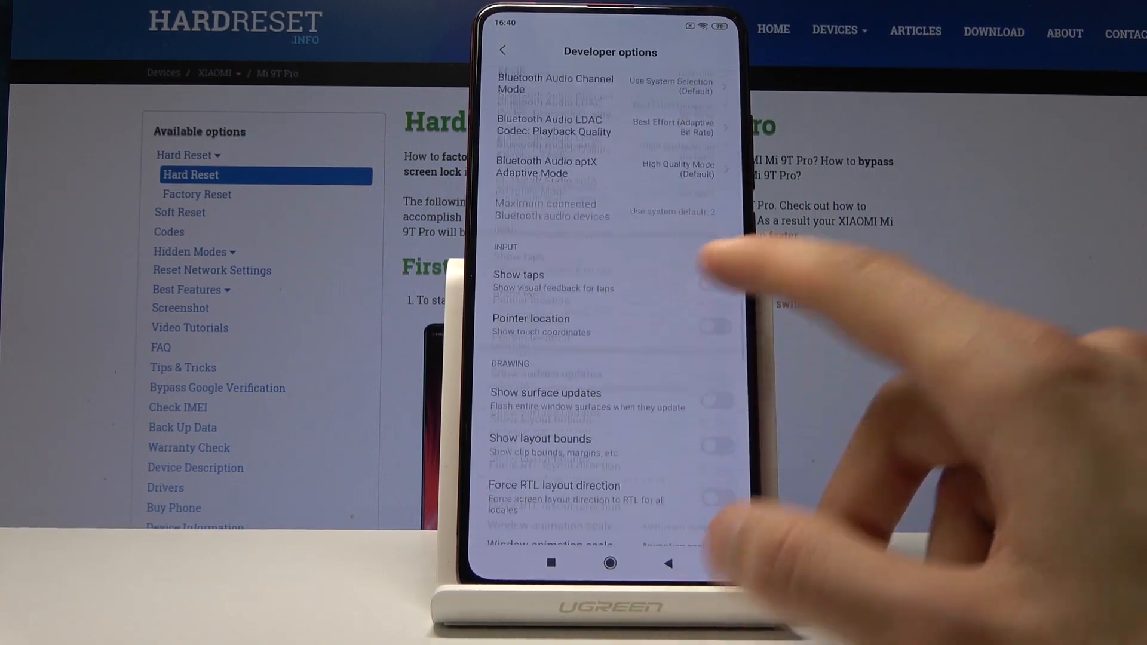
scroll("down", 3)
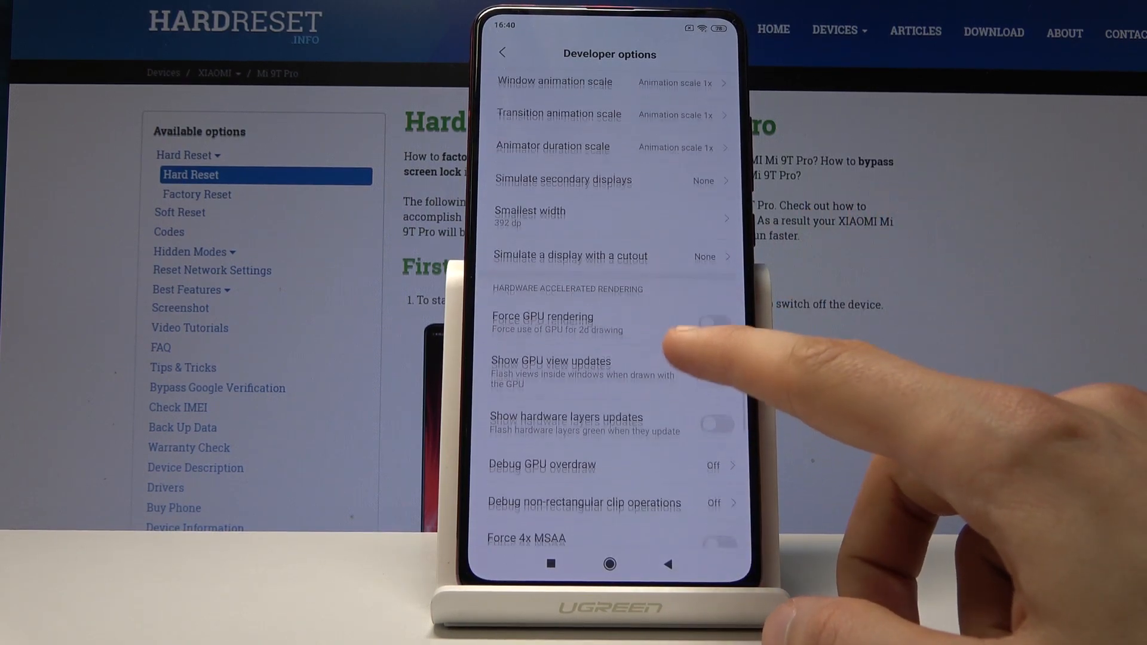
scroll("down", 3)
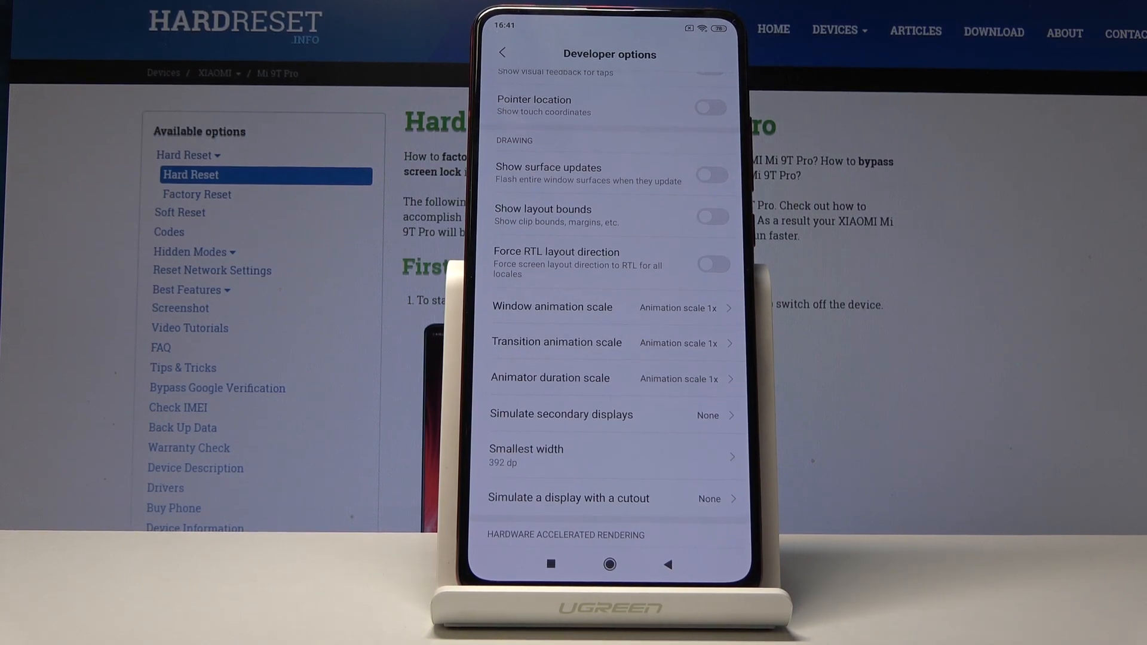
left_click(552, 307)
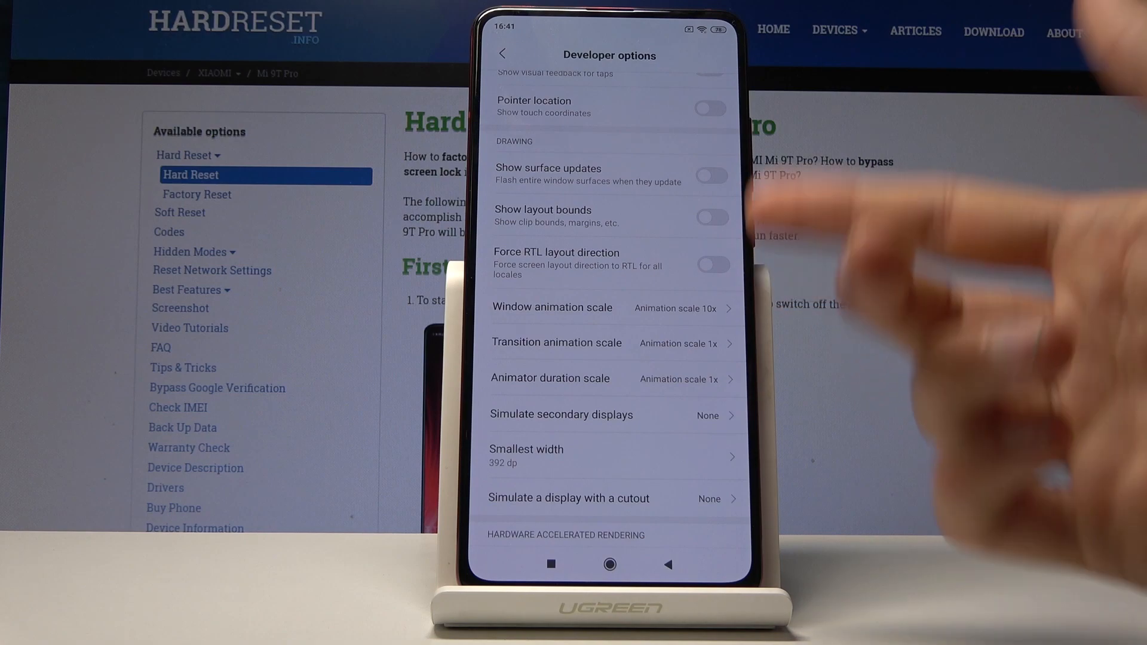
Set the window animation scale to Animation off and bring up the recent apps overview.
left_click(552, 307)
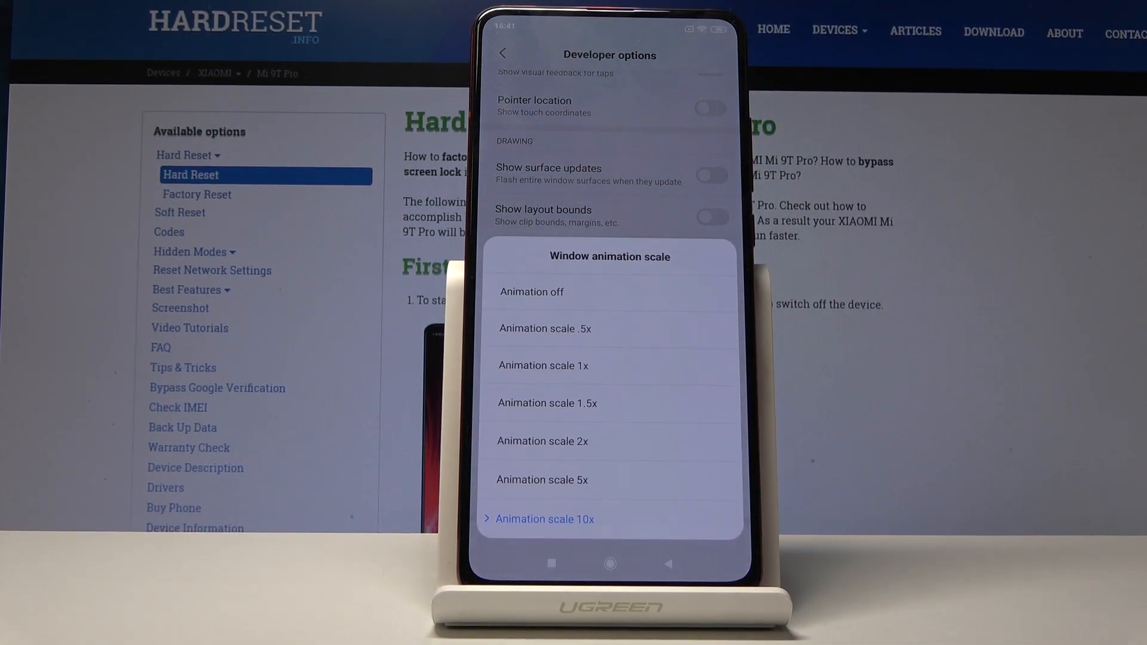
left_click(532, 291)
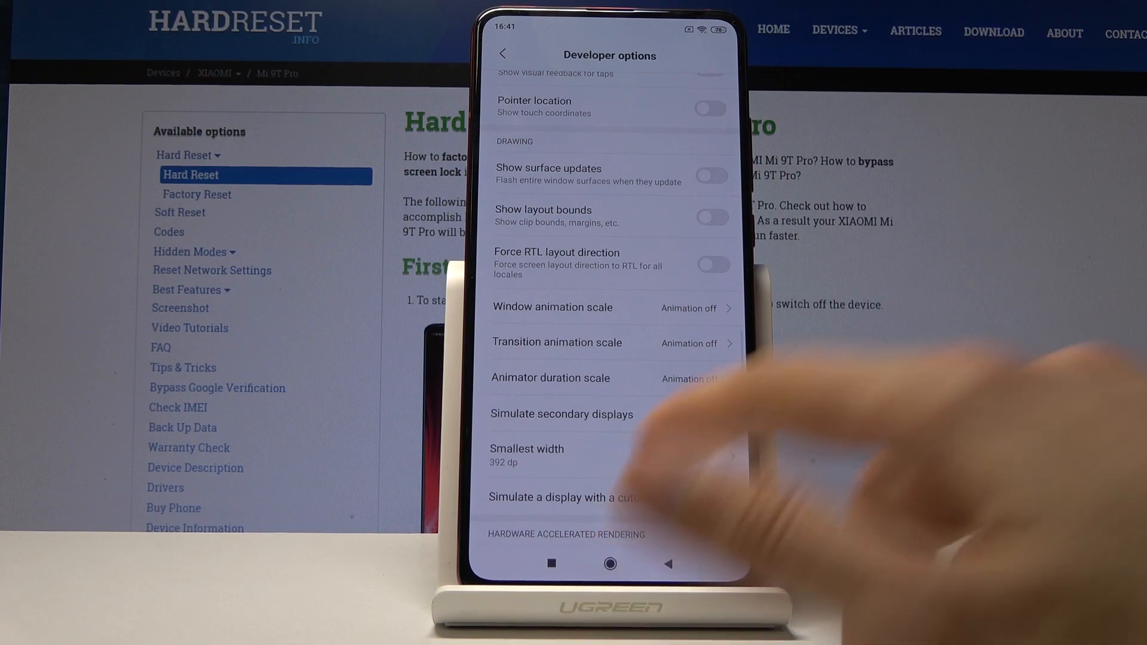
left_click(612, 567)
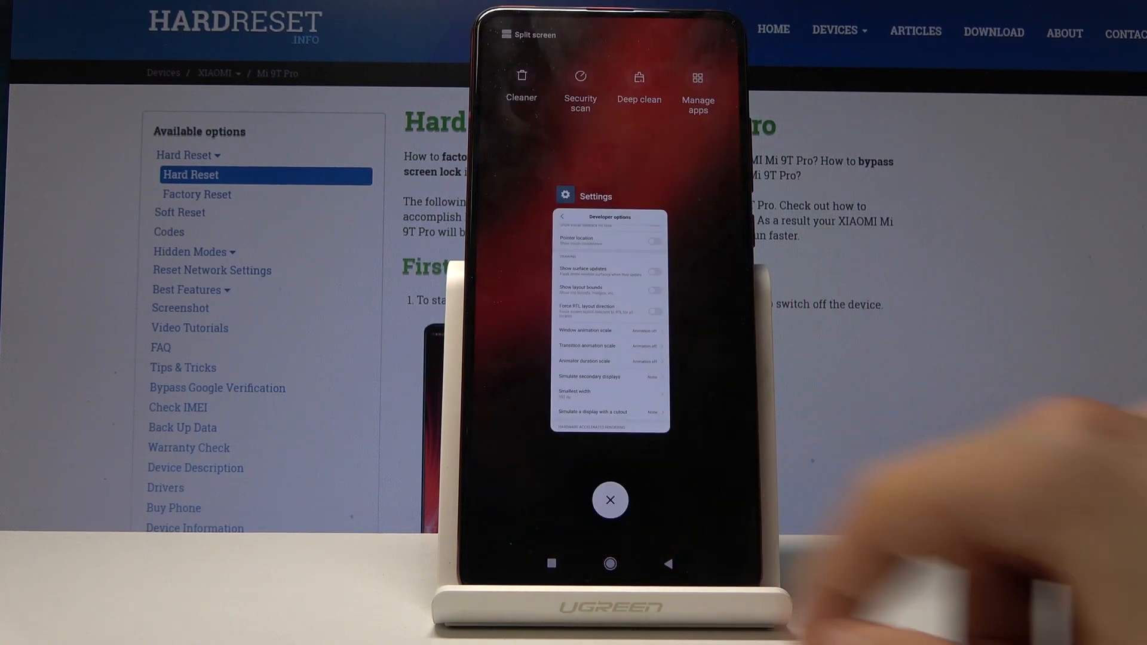